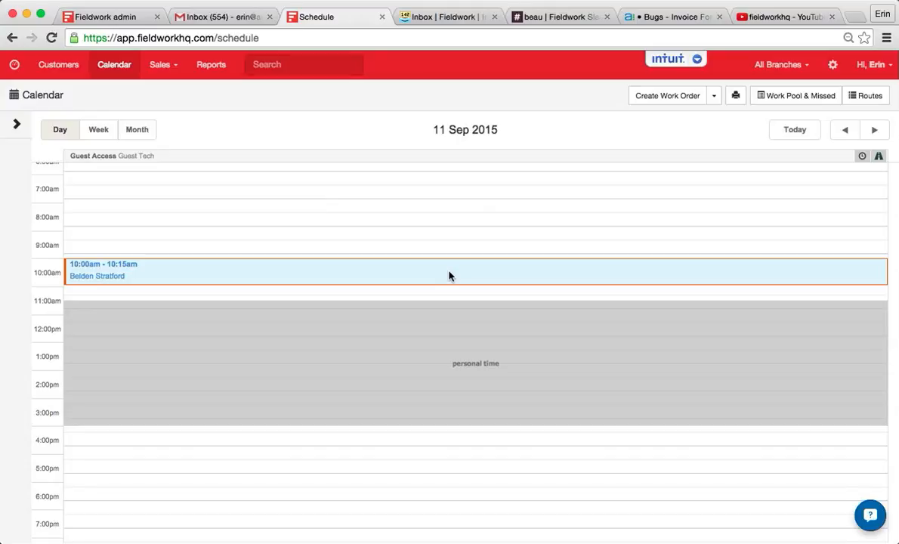
mouse_move(461, 320)
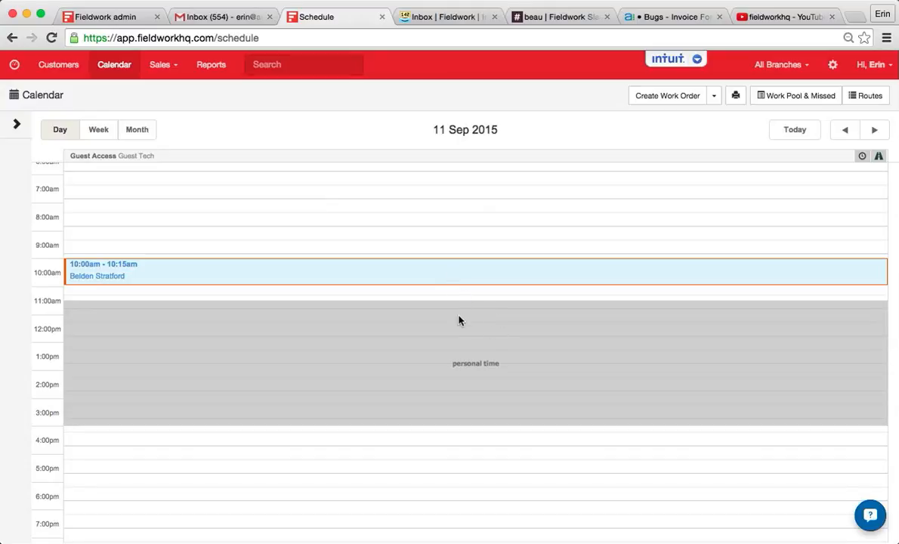
mouse_move(532, 416)
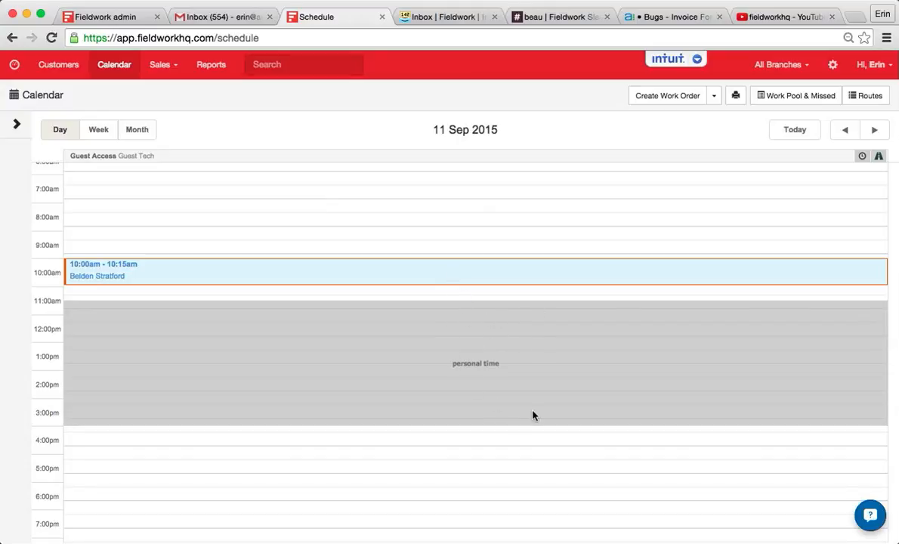
mouse_move(871, 181)
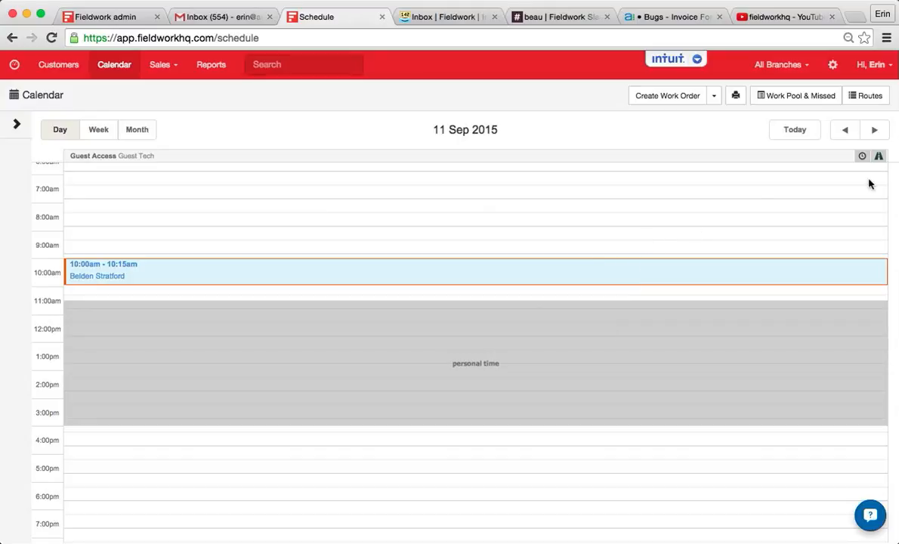
Step: Advance the day view to 12 Sep 2015 and reveal the extra actions beside Create Work Order
click(873, 130)
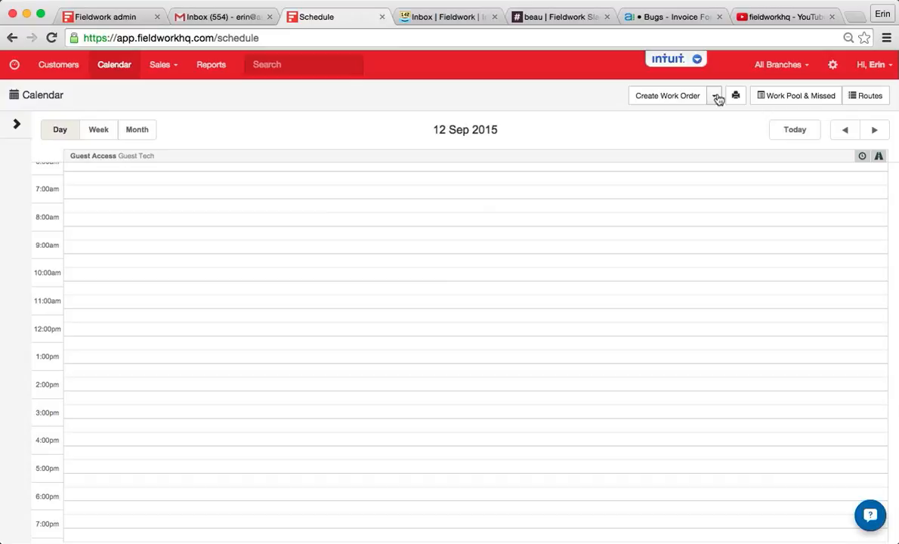
click(715, 97)
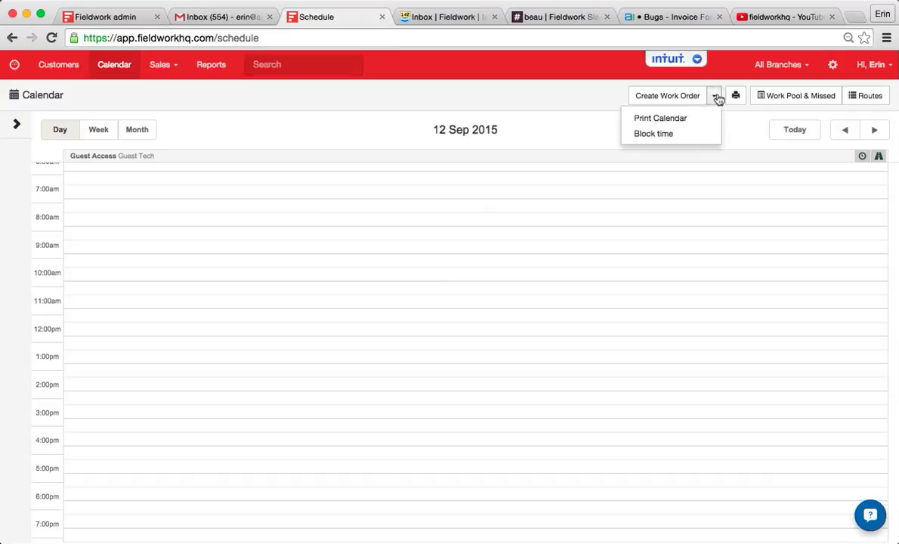
mouse_move(679, 139)
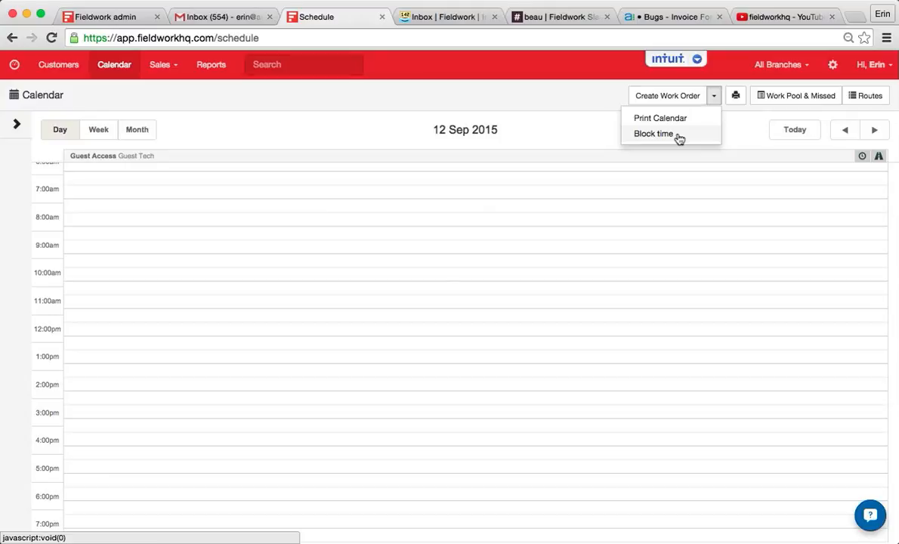
Step: Begin a Block Time entry and name it 'Doctor's Appt.'
click(653, 133)
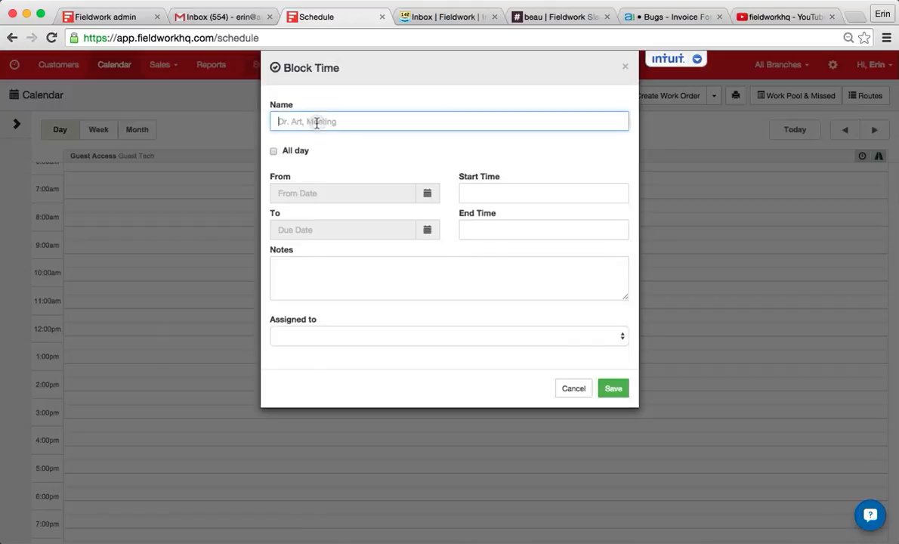
text(Doctor's Appt.)
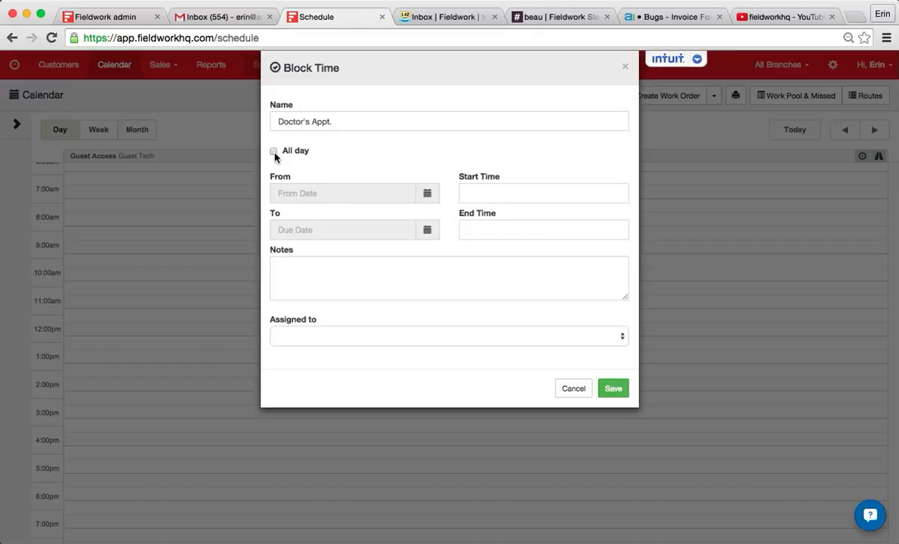
click(544, 193)
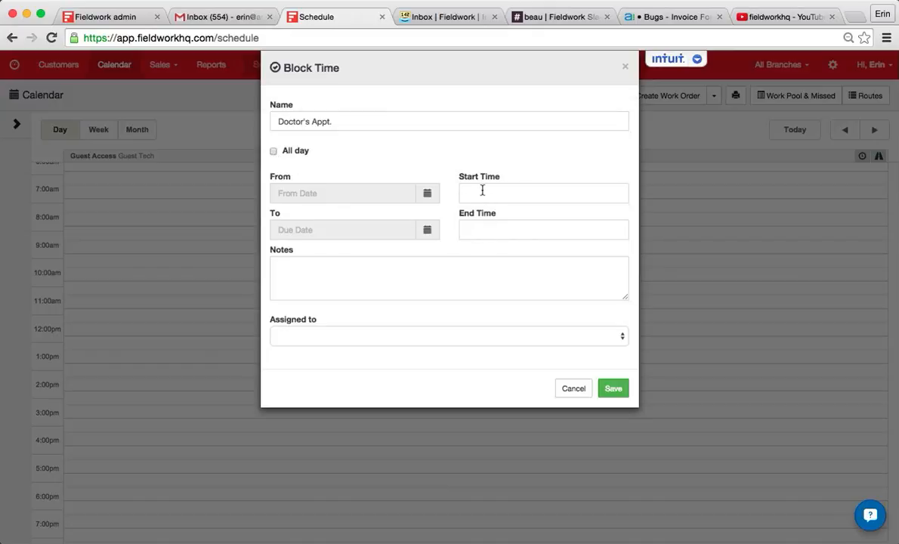
Step: Mark the block All day, running from 09/12/2015 to 09/12/2015
click(273, 151)
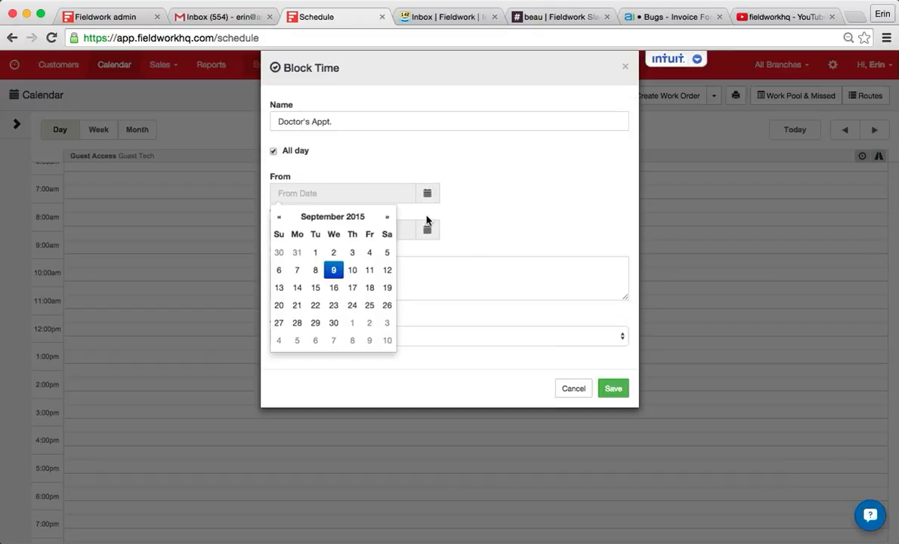
mouse_move(352, 269)
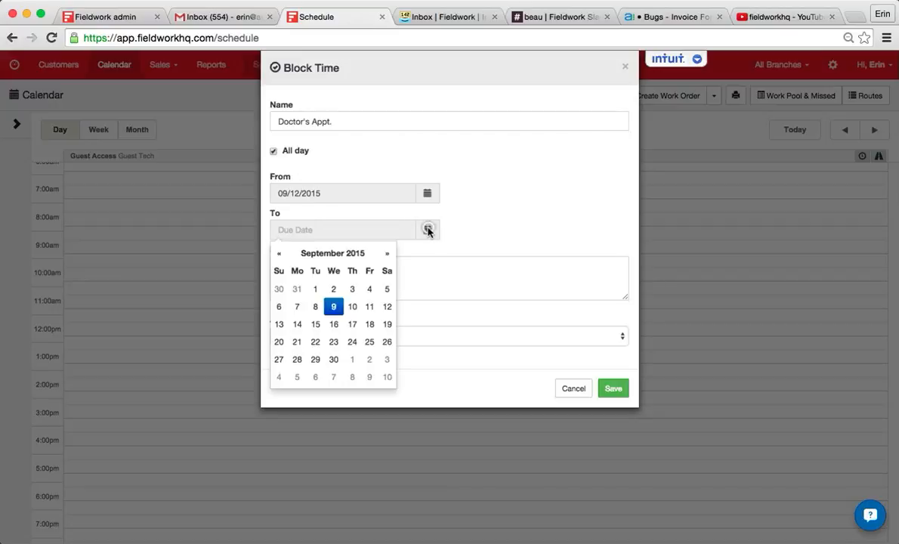
click(334, 307)
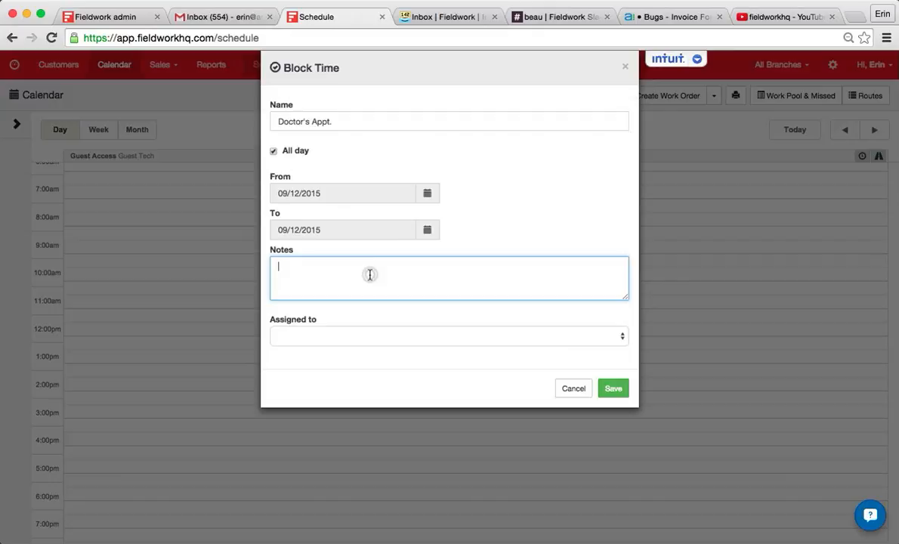
Step: Add 'Test Notes', assign Guest Access - Guest Tech, and save the block onto 12 Sep 2015
text(Test N)
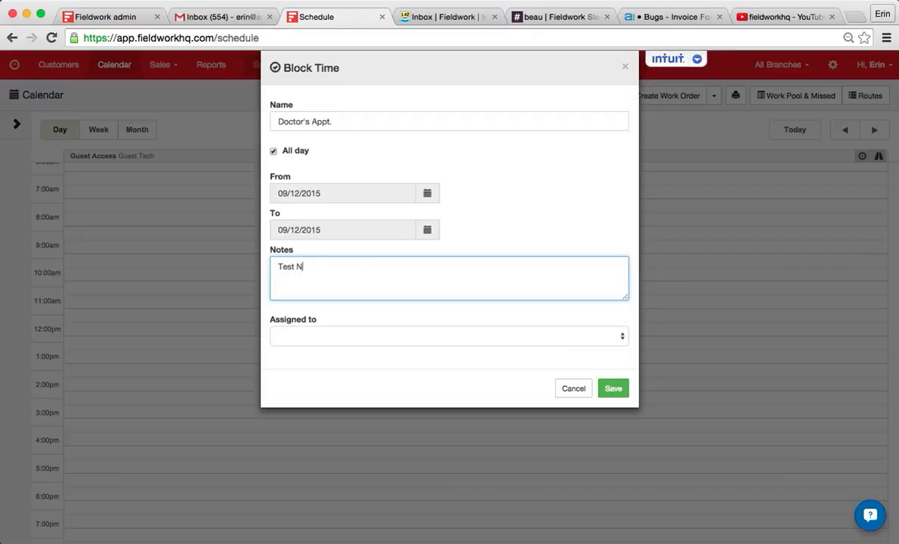
click(447, 336)
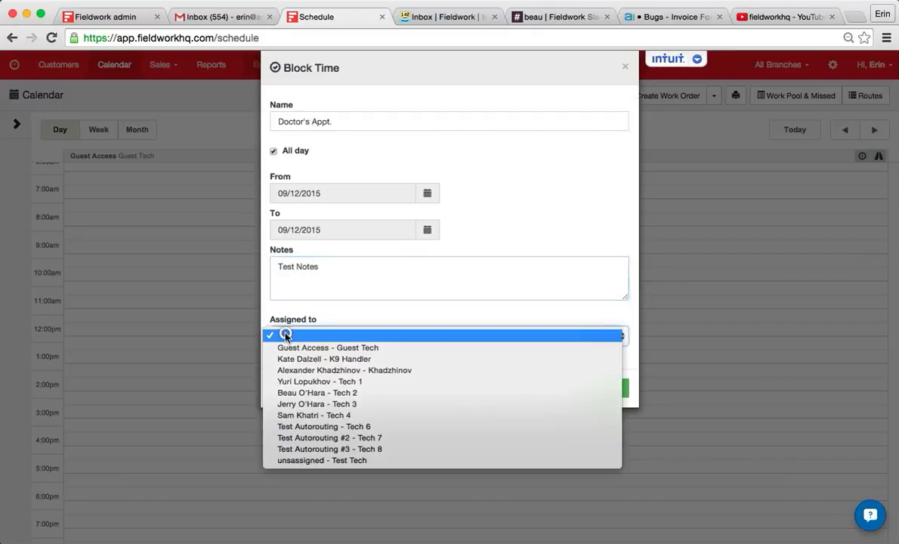
click(327, 347)
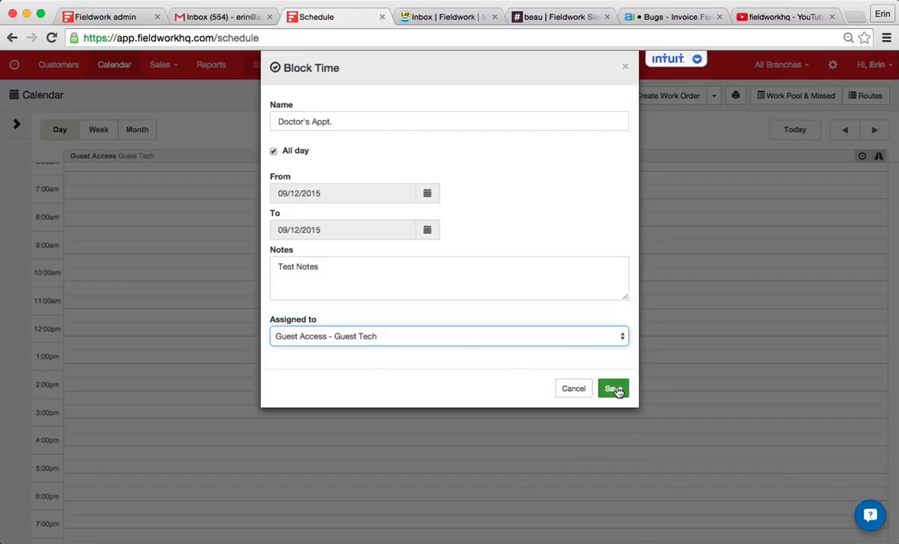
click(613, 388)
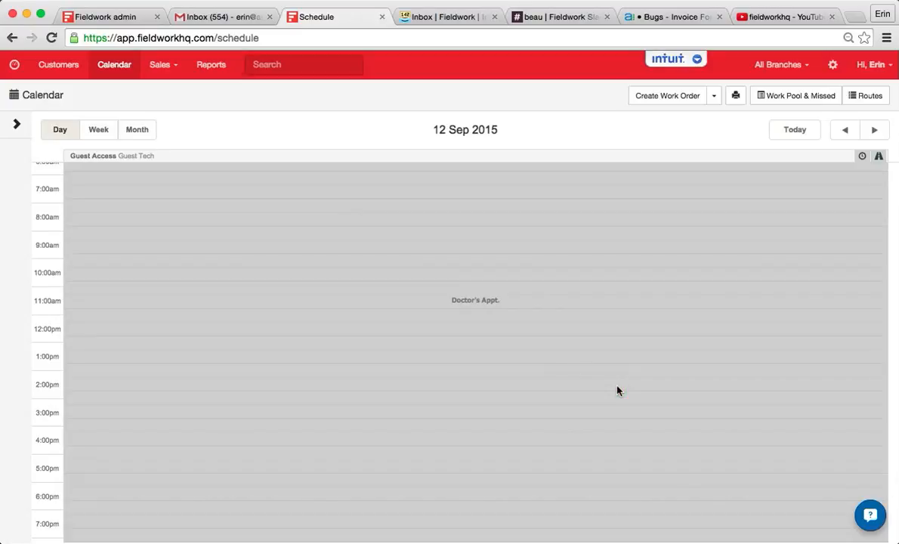
mouse_move(481, 201)
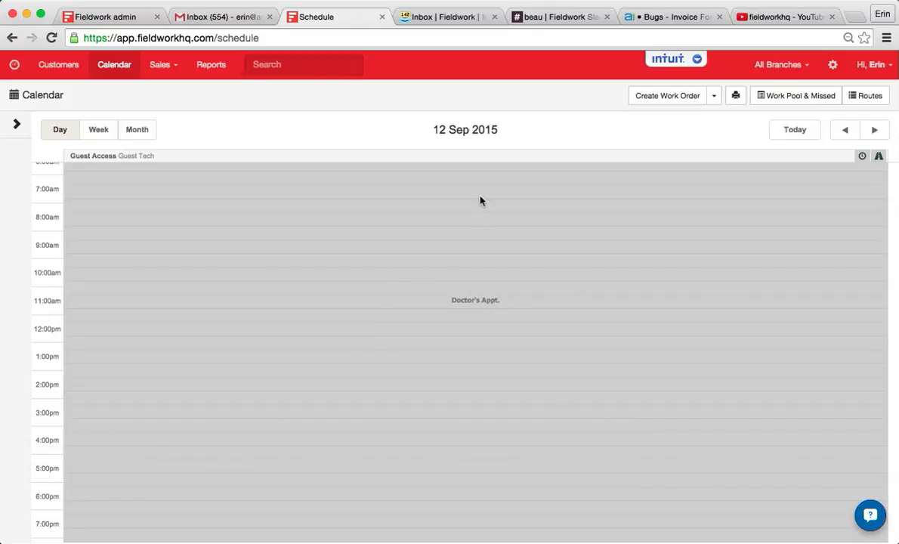